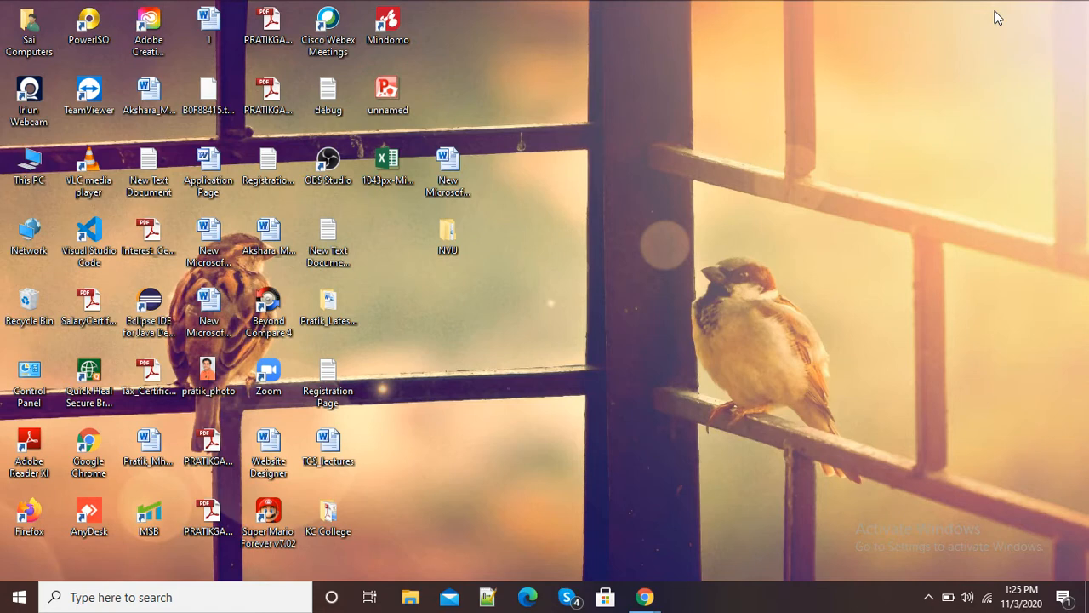
mouse_move(444, 358)
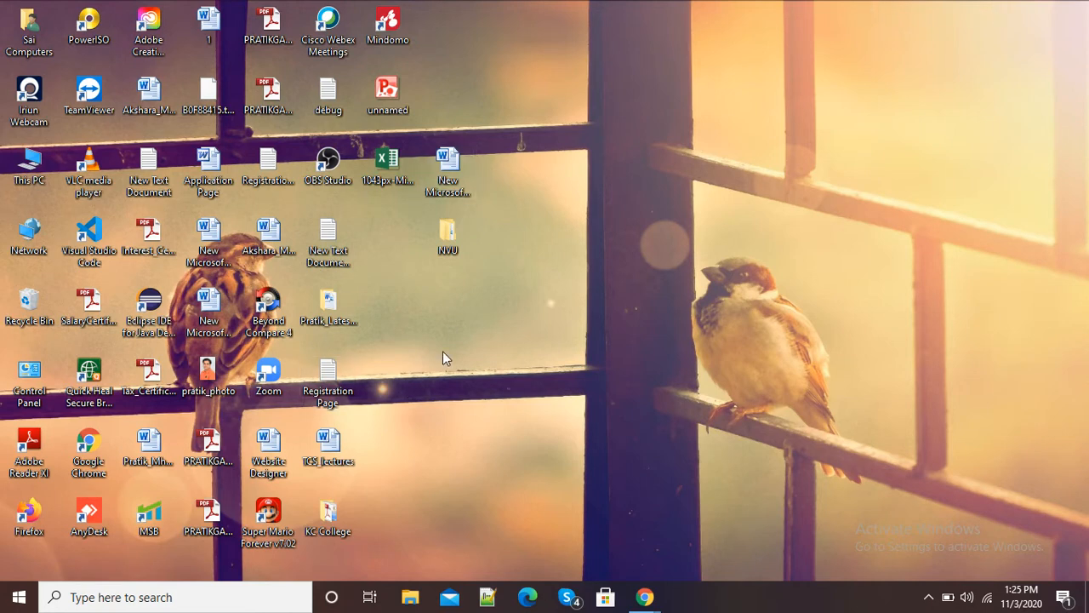
Launch the Zoom client from its desktop icon to reach the Home screen.
left_click(267, 370)
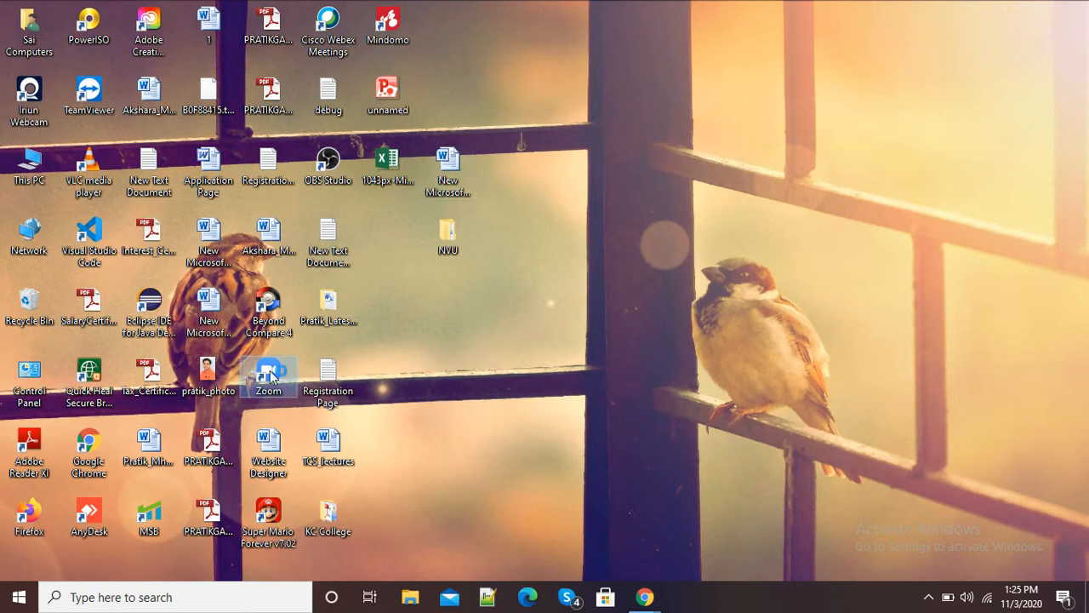
double_click(268, 372)
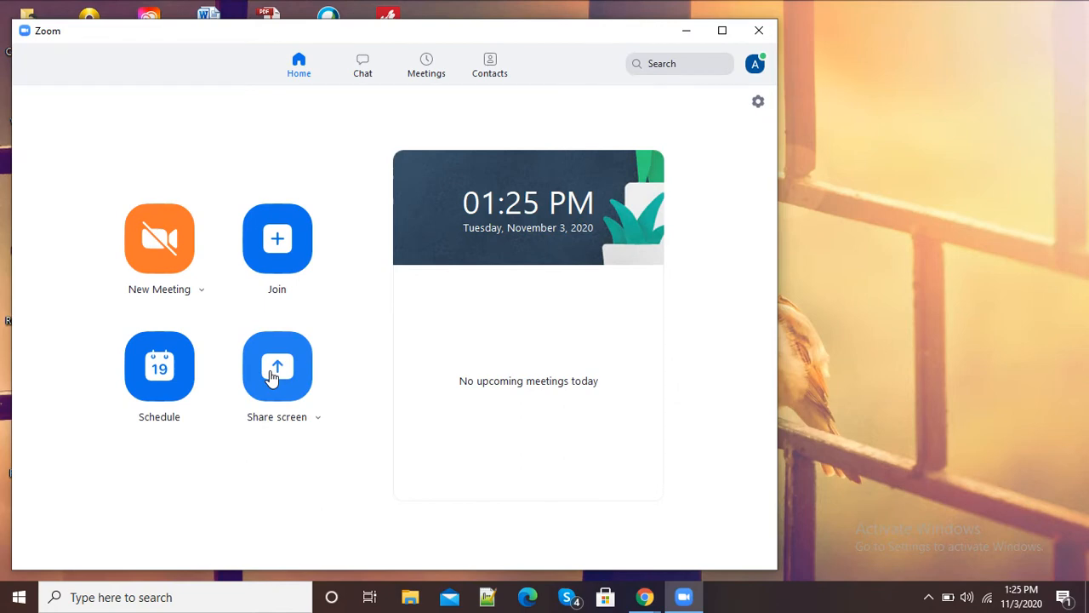
mouse_move(334, 292)
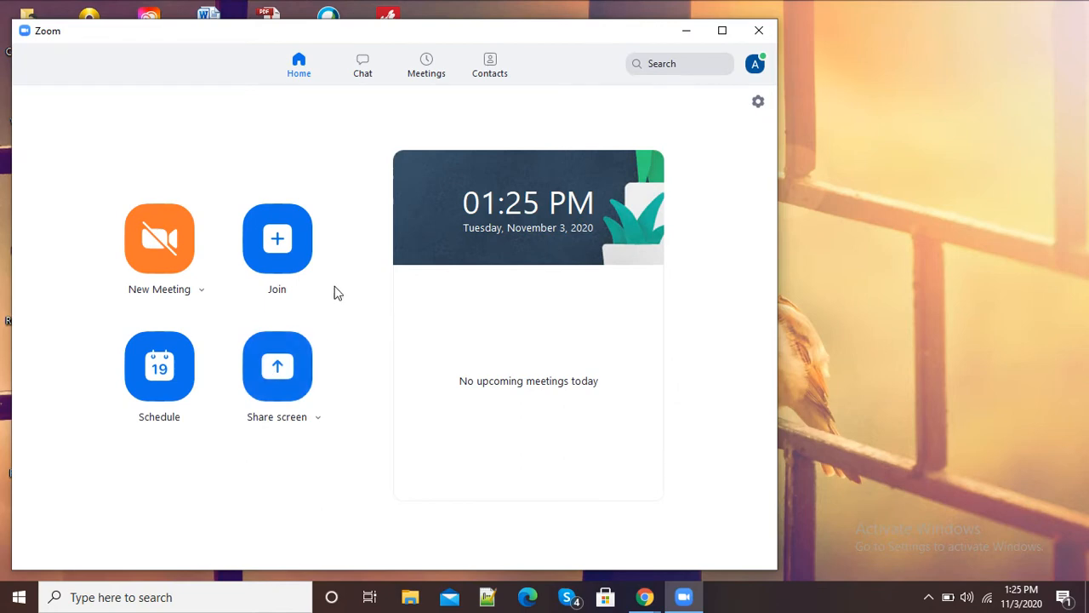
mouse_move(366, 300)
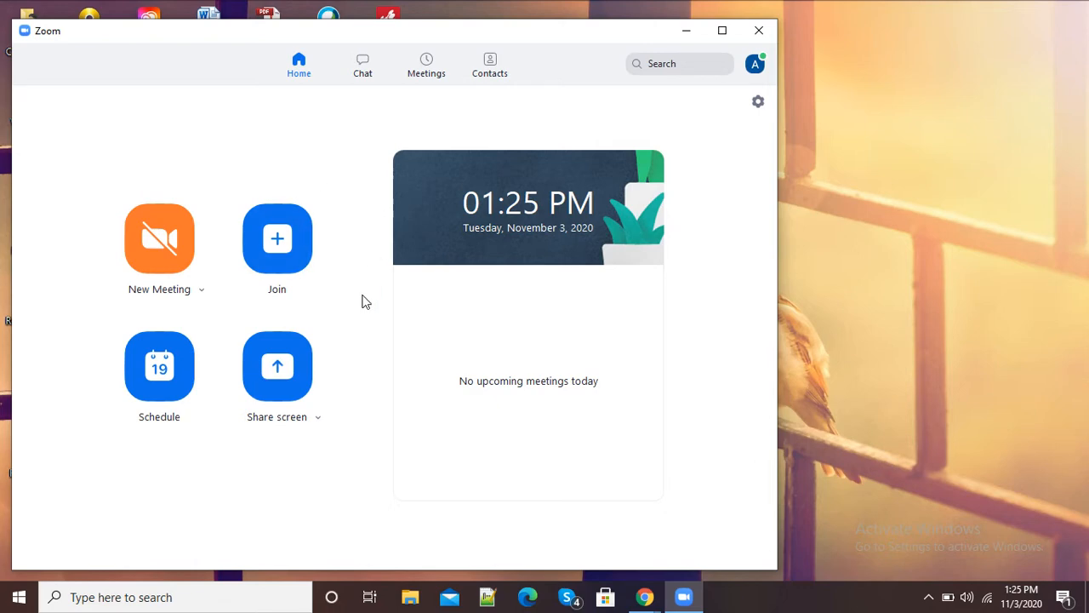
mouse_move(282, 184)
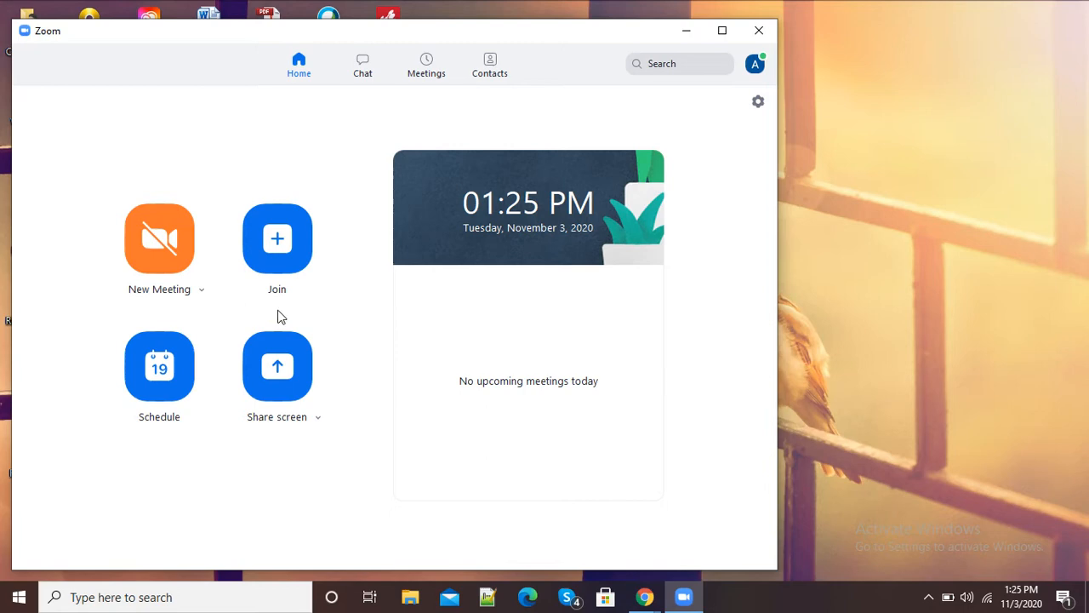
mouse_move(276, 241)
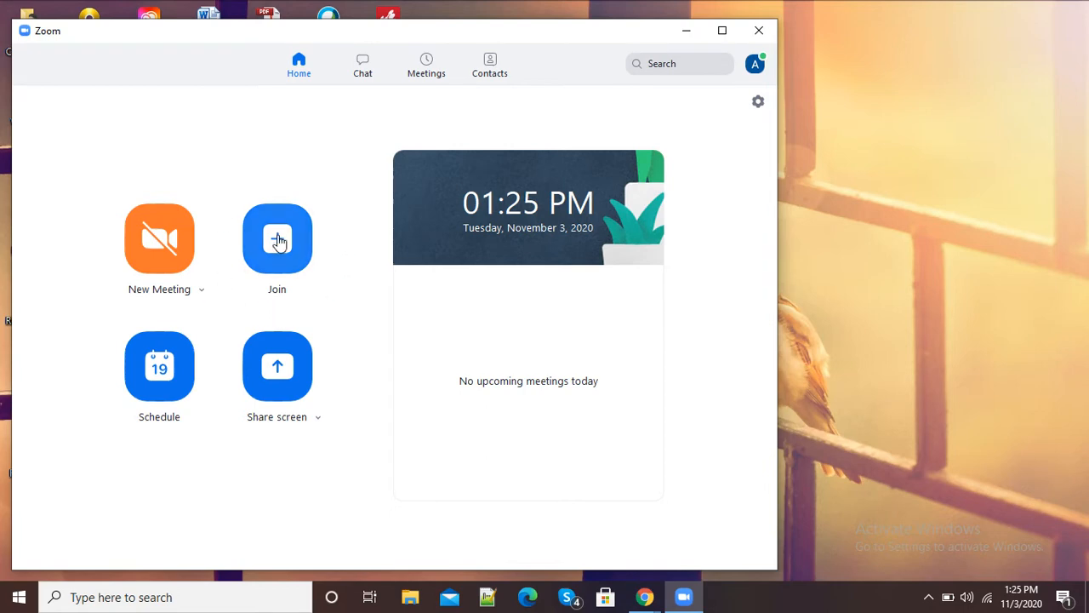
Open the Join Meeting dialog from the Zoom Home screen.
left_click(277, 238)
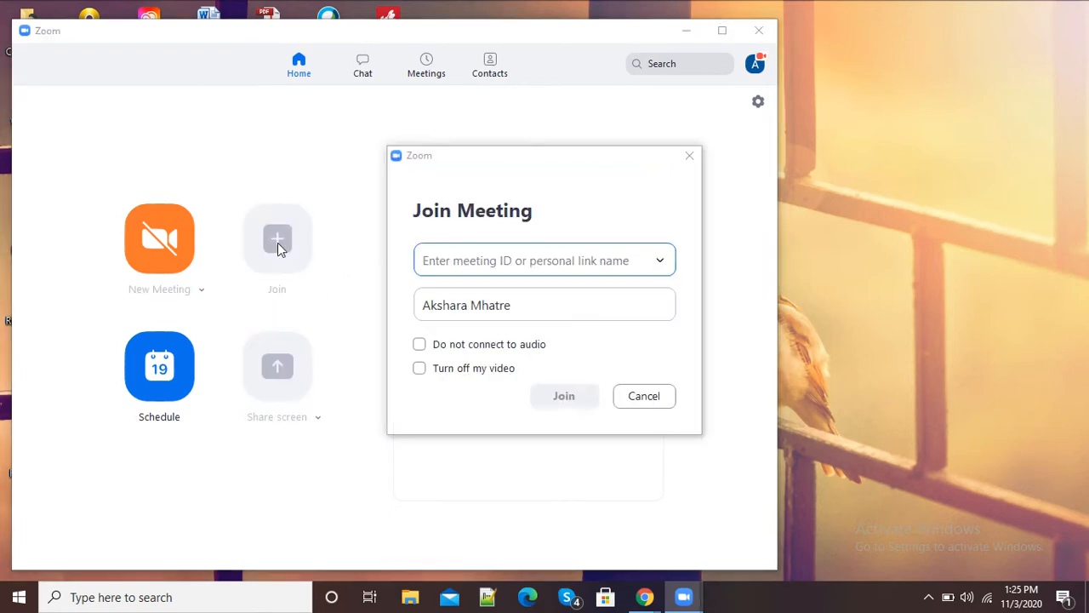
mouse_move(543, 289)
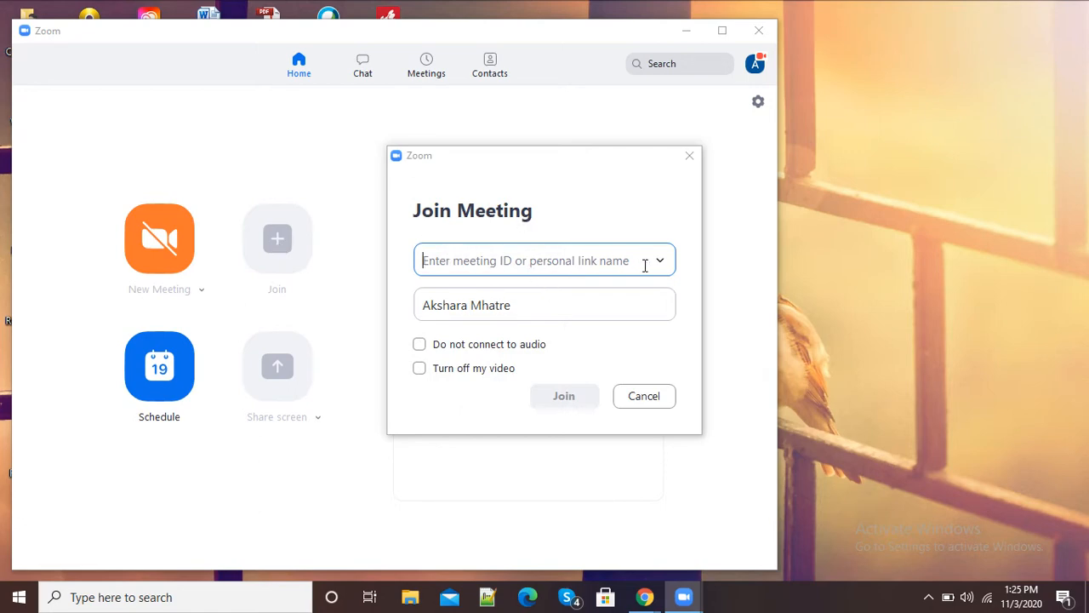
mouse_move(640, 289)
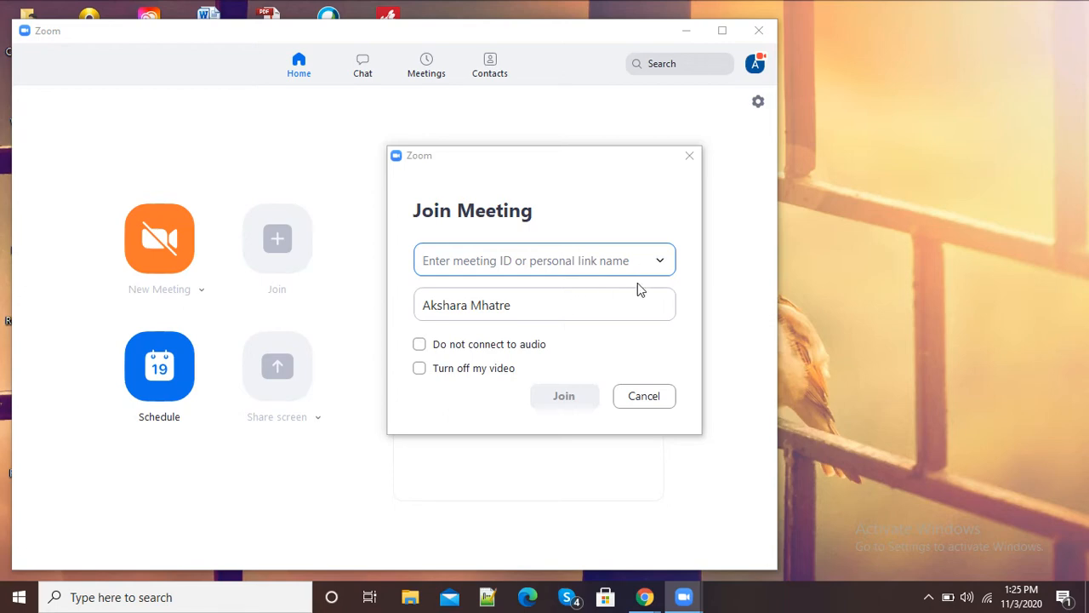
mouse_move(508, 223)
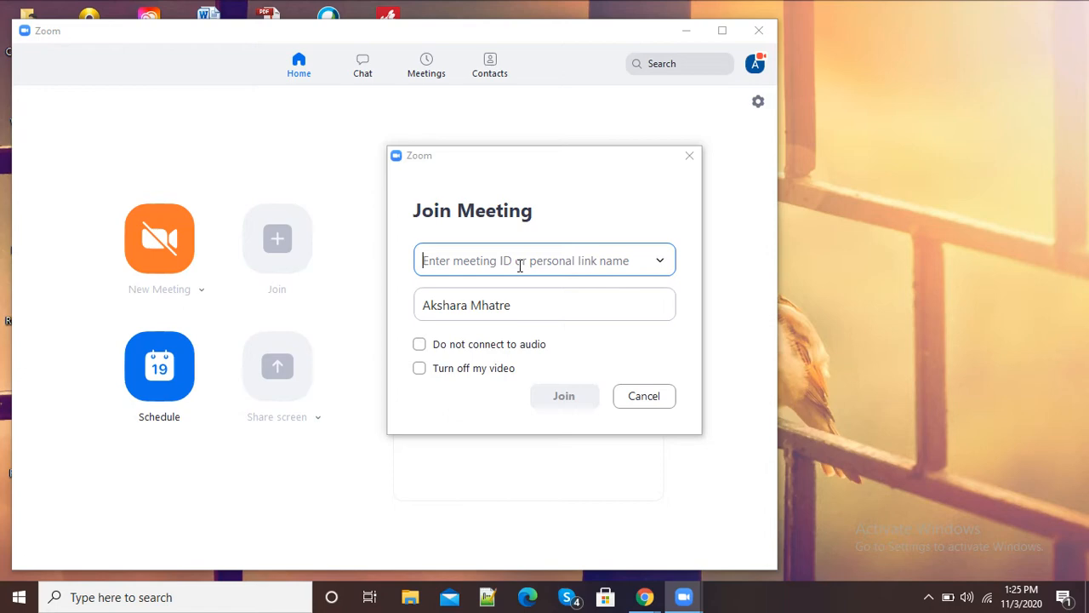
mouse_move(589, 264)
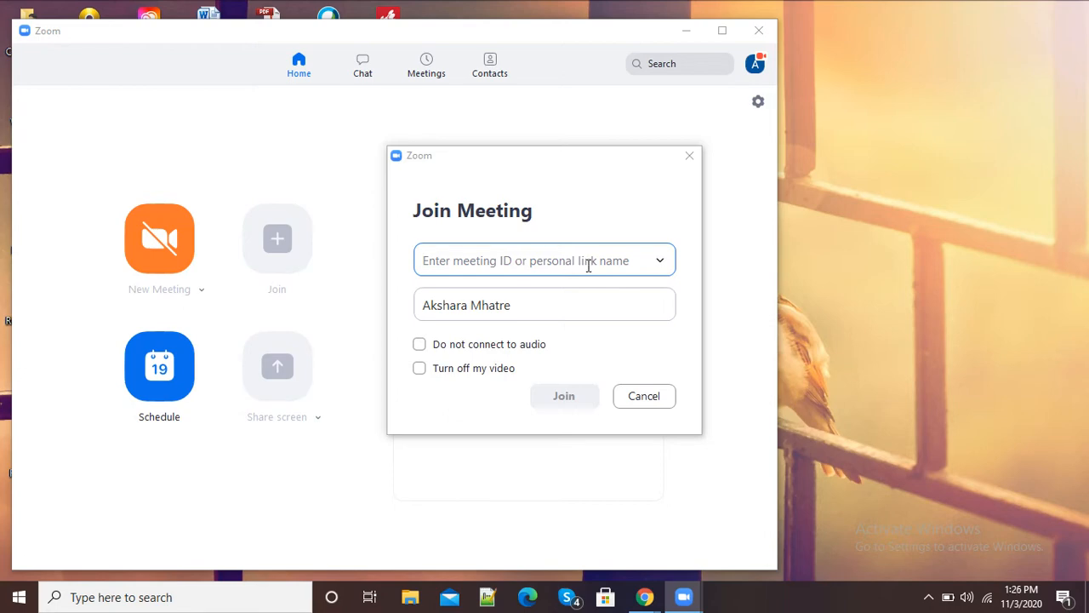
mouse_move(551, 261)
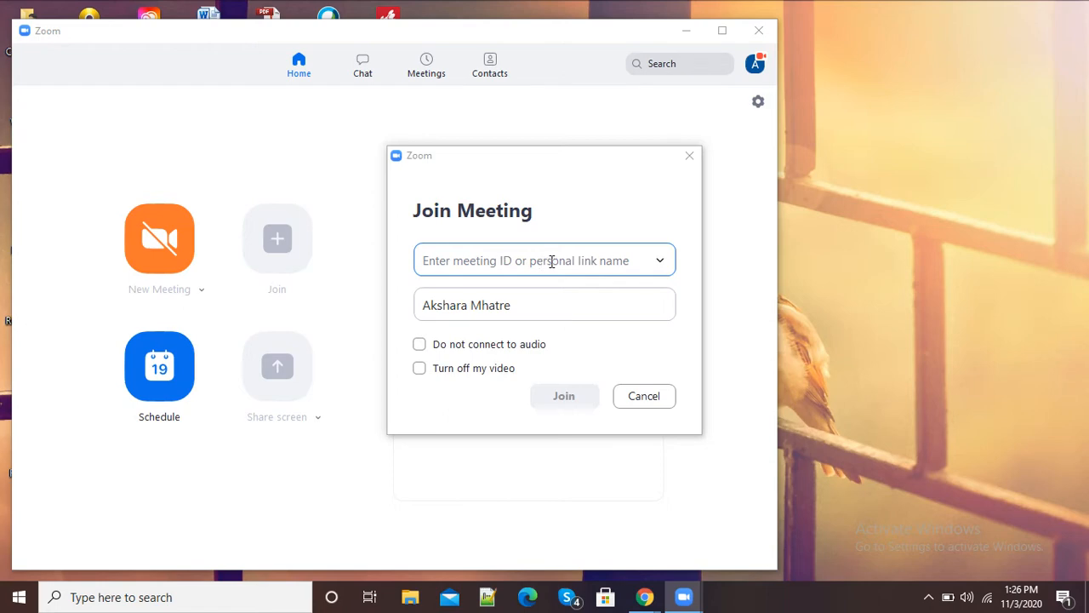
mouse_move(548, 381)
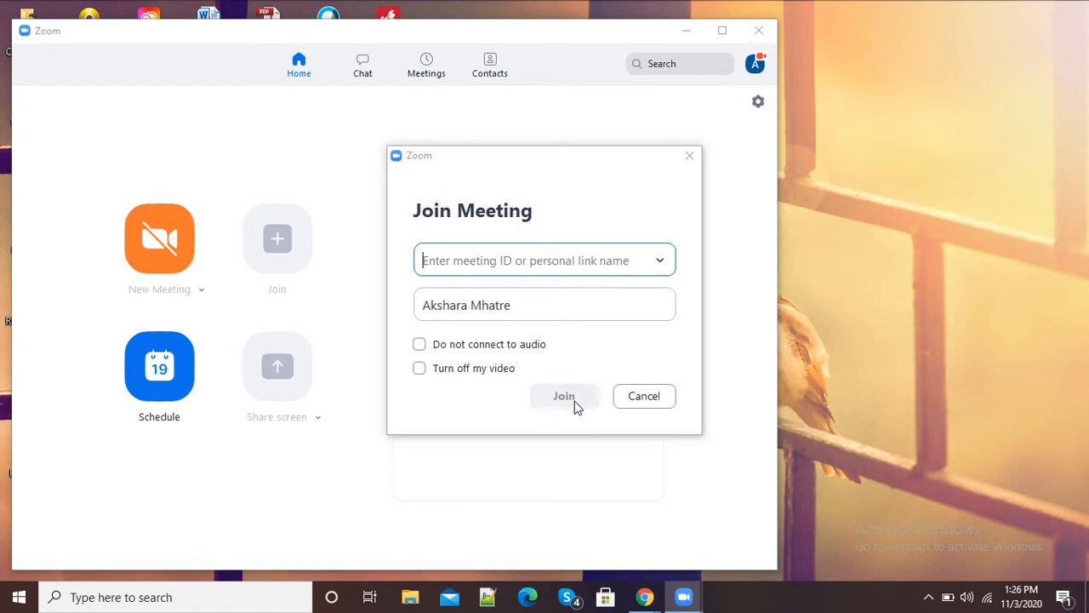
mouse_move(581, 428)
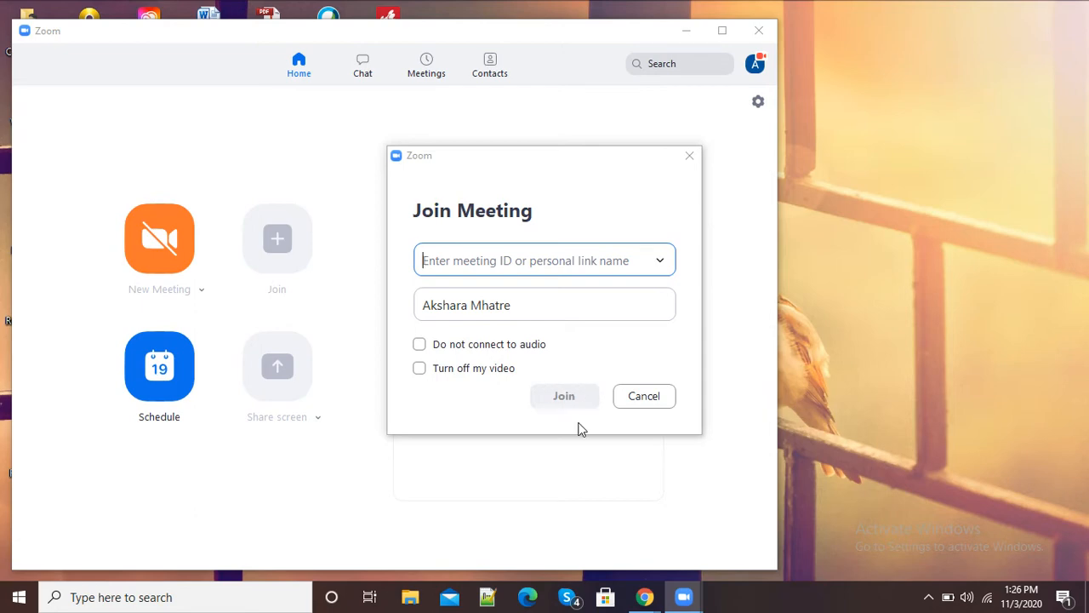
left_click(644, 396)
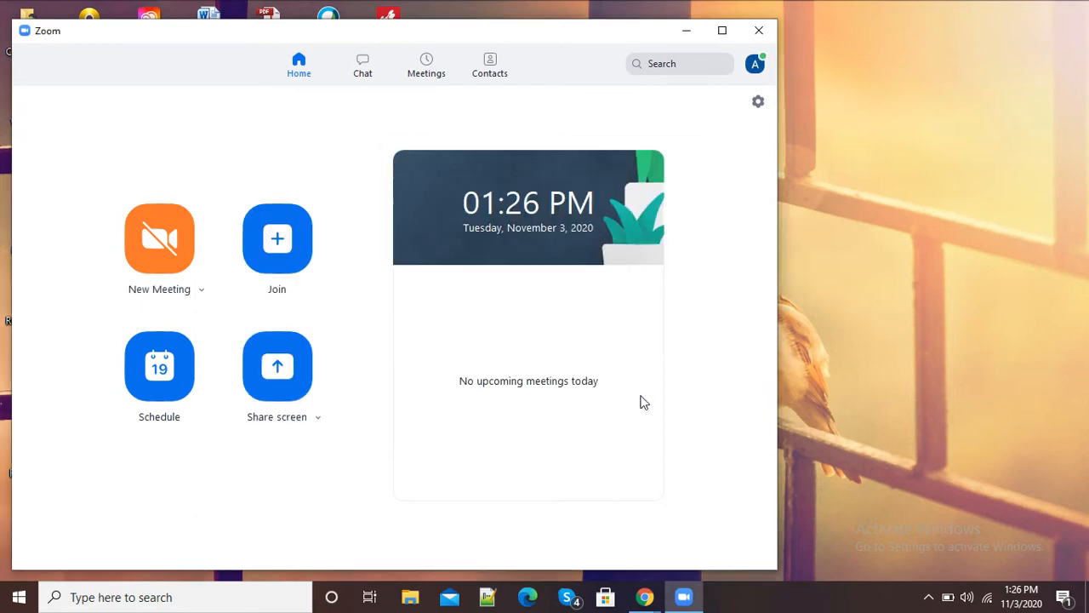
mouse_move(261, 290)
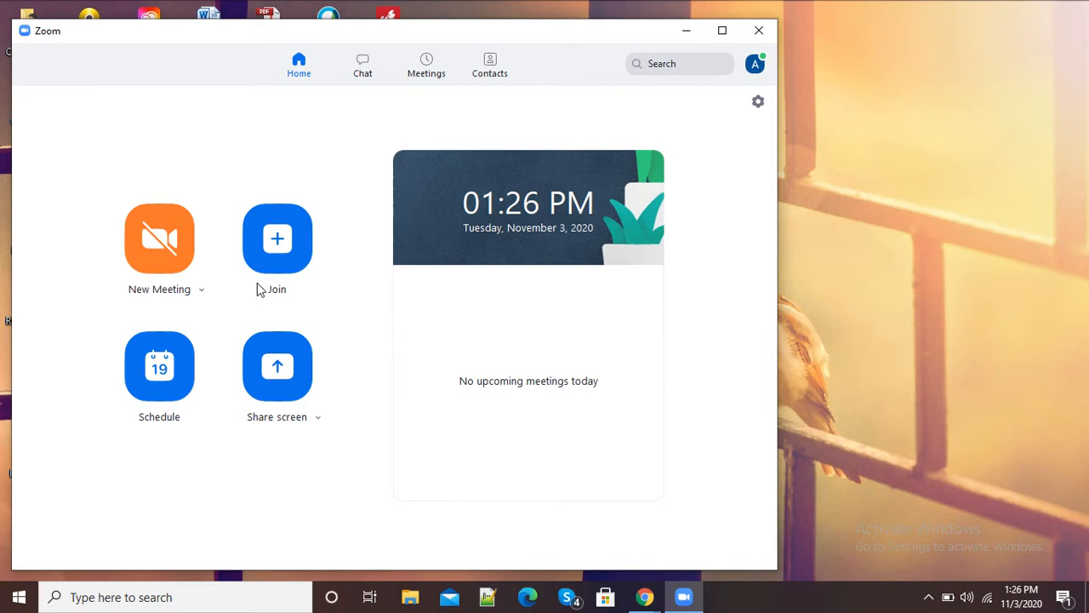
mouse_move(191, 226)
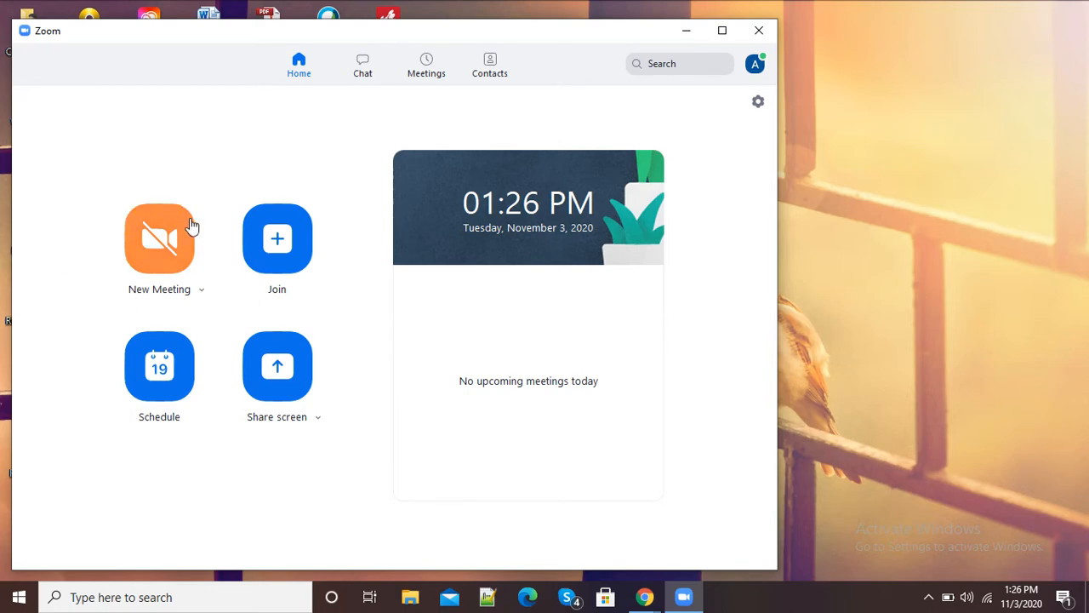
mouse_move(175, 247)
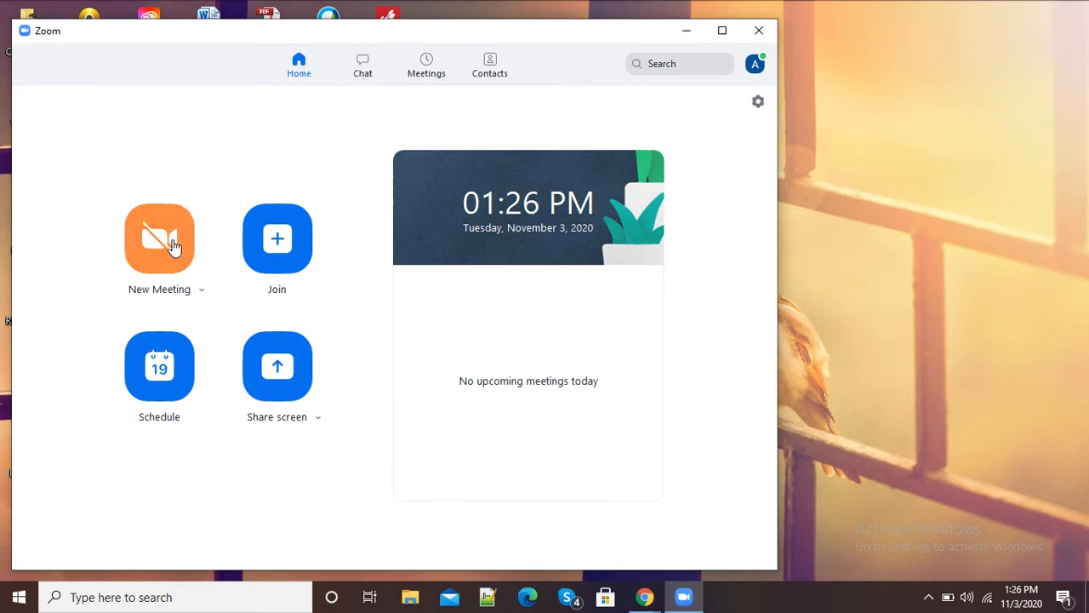
Start a new meeting in the Personal Meeting Room and join with computer audio.
left_click(160, 238)
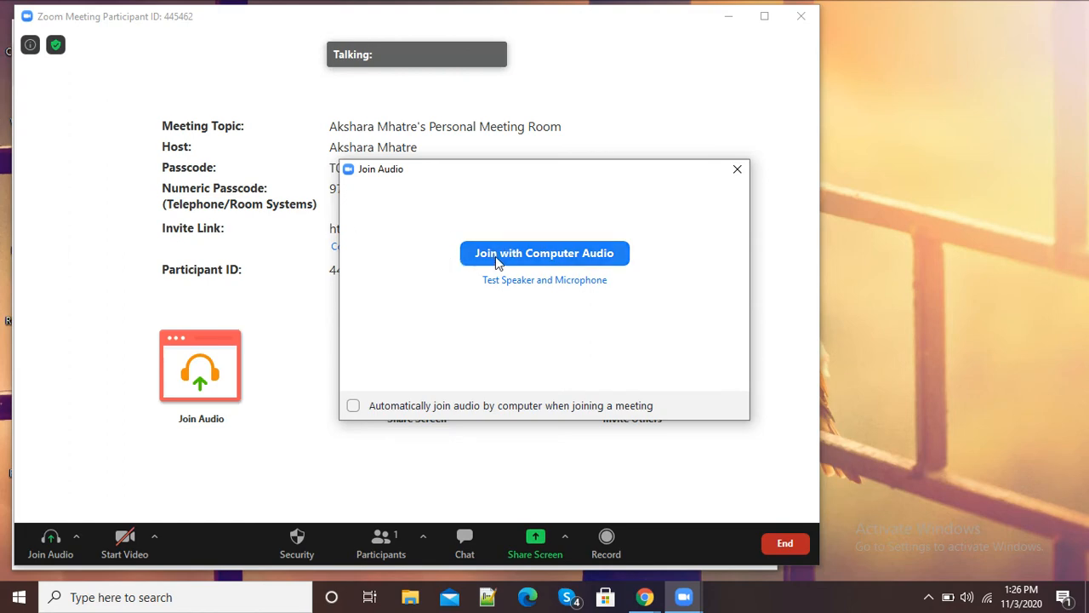
left_click(544, 253)
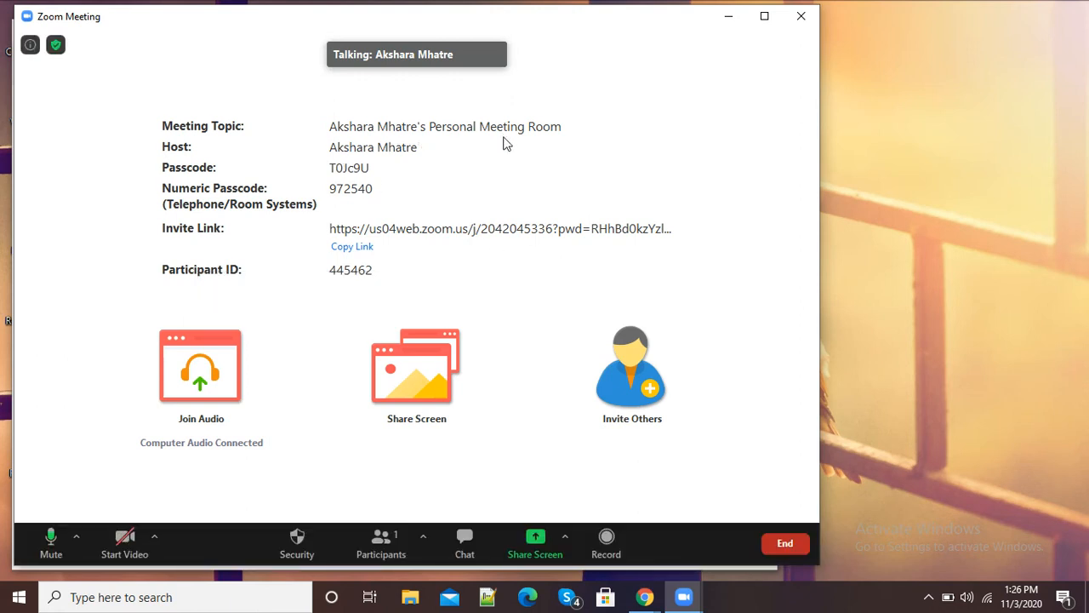
mouse_move(364, 278)
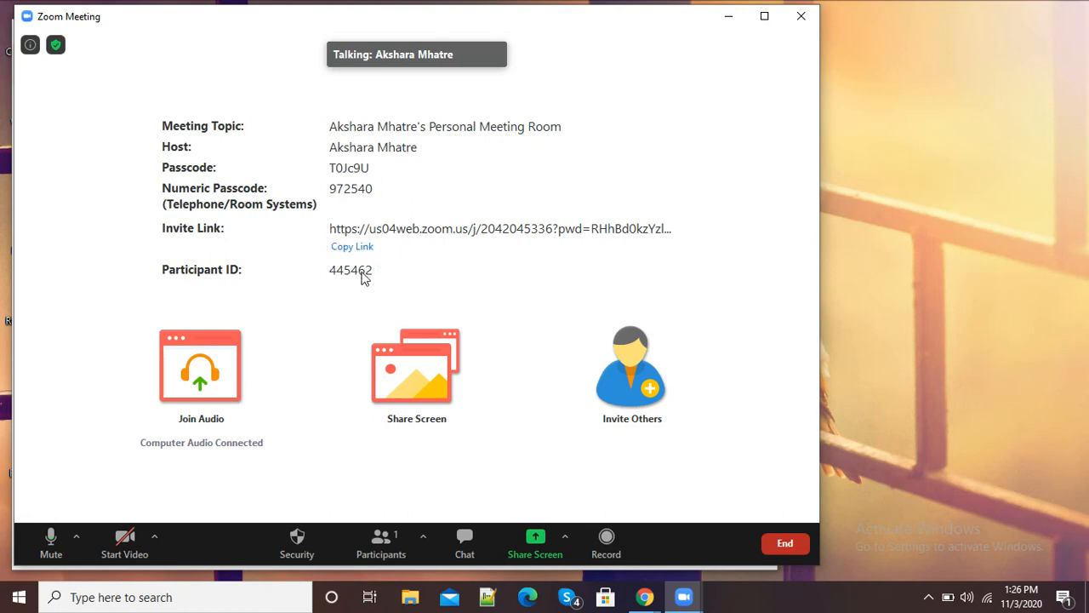
mouse_move(362, 251)
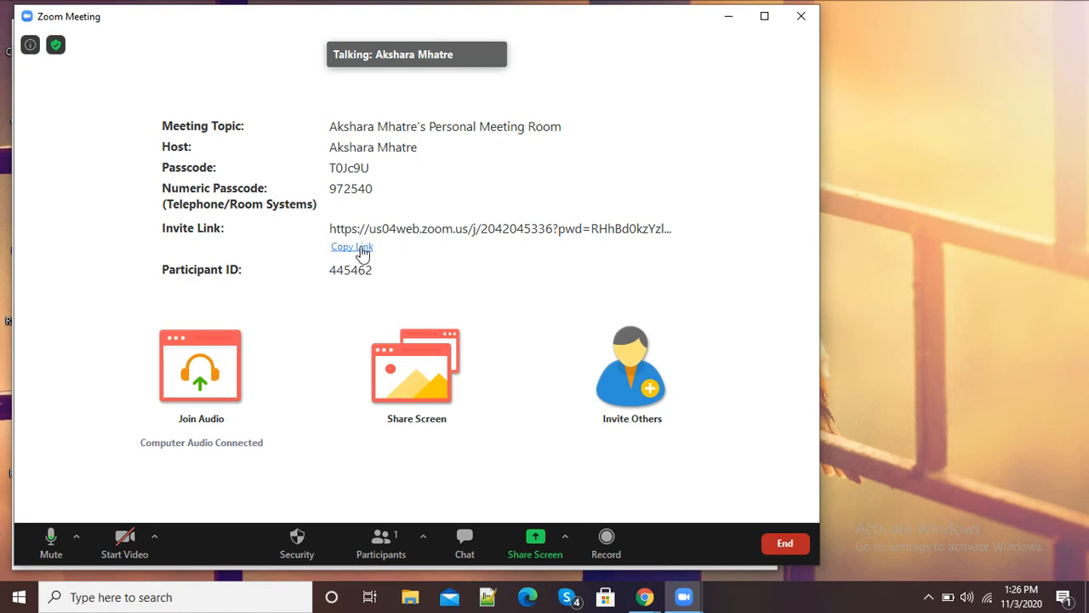
left_click(351, 246)
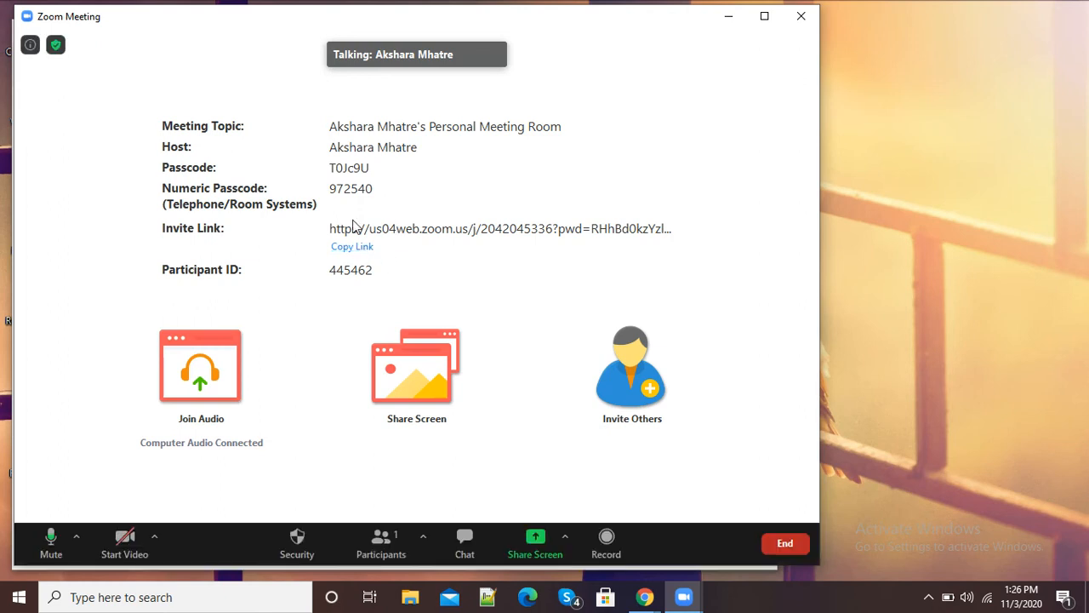
mouse_move(330, 221)
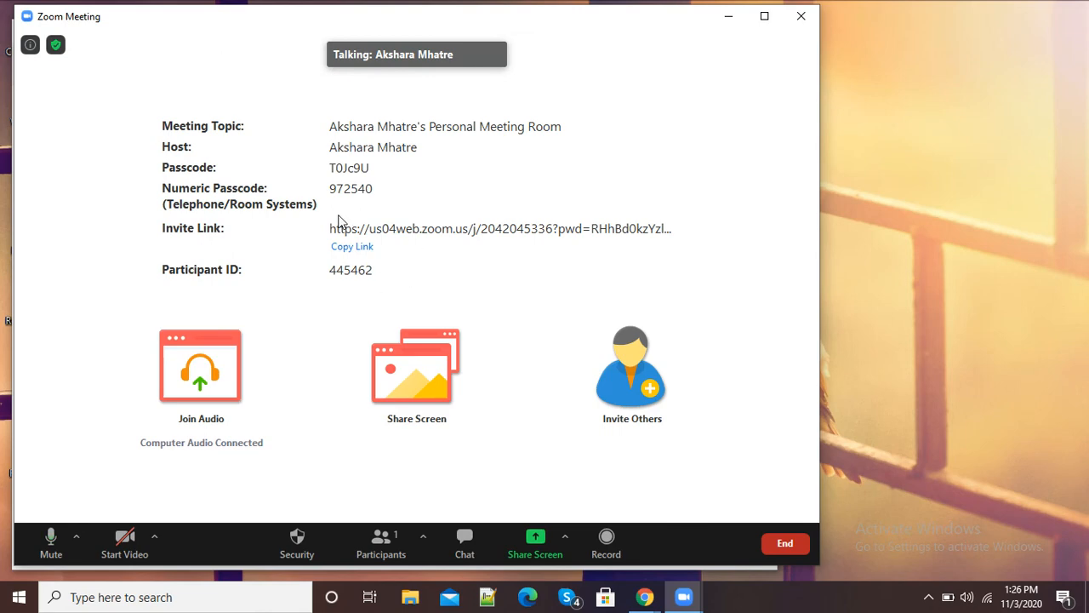
mouse_move(358, 239)
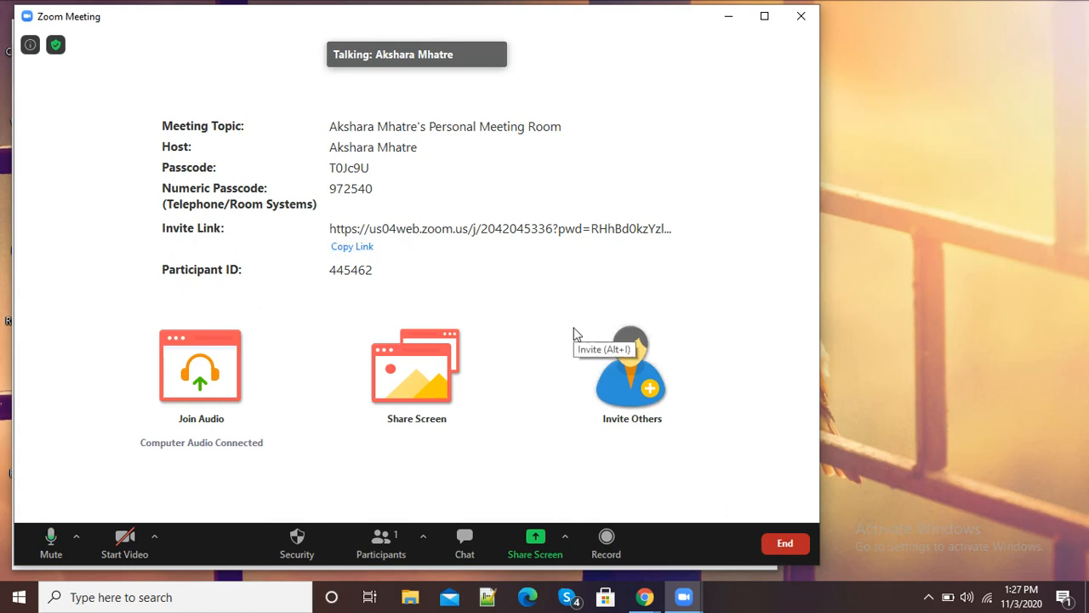
mouse_move(629, 464)
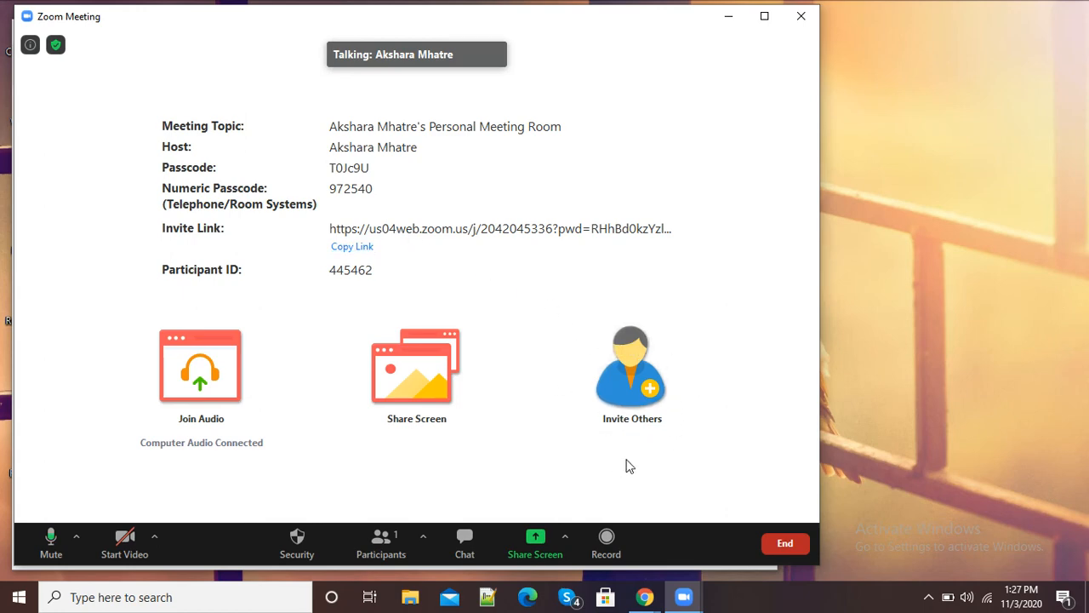
mouse_move(645, 395)
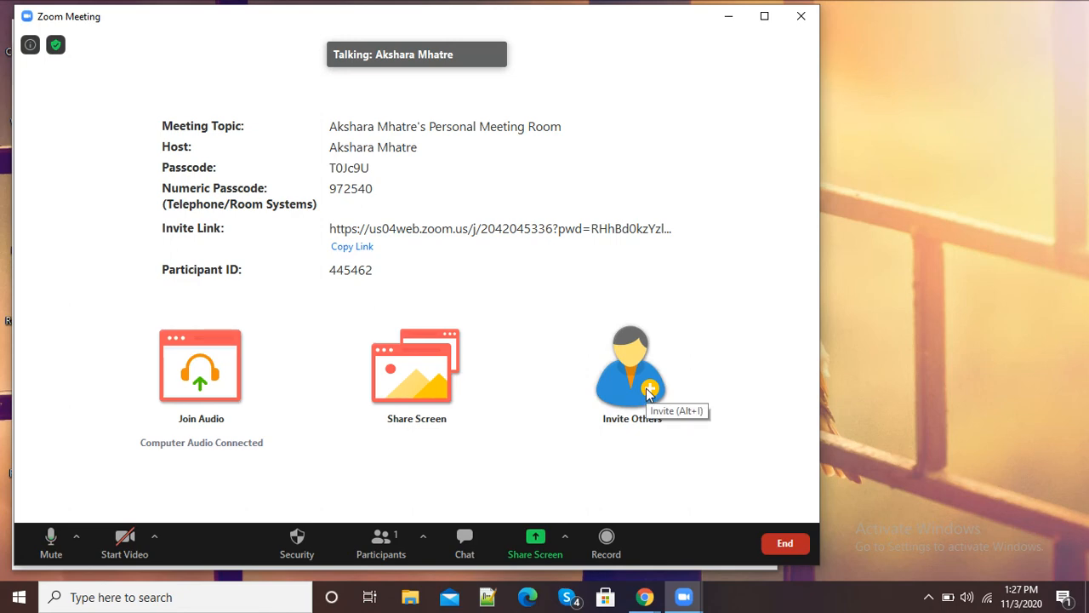
Send a meeting invitation by email through Gmail.
left_click(631, 366)
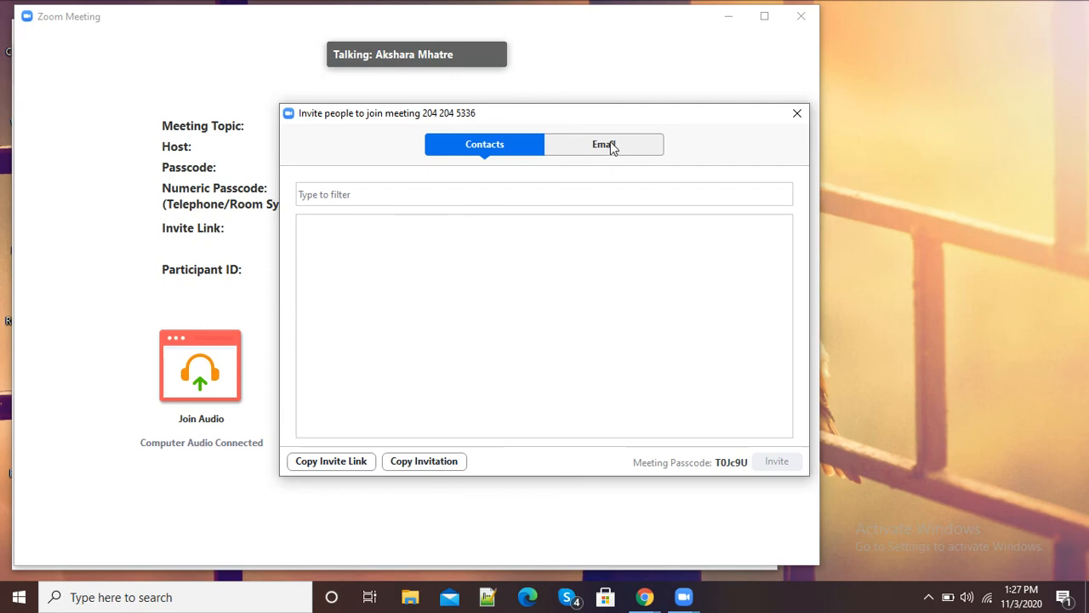
left_click(604, 144)
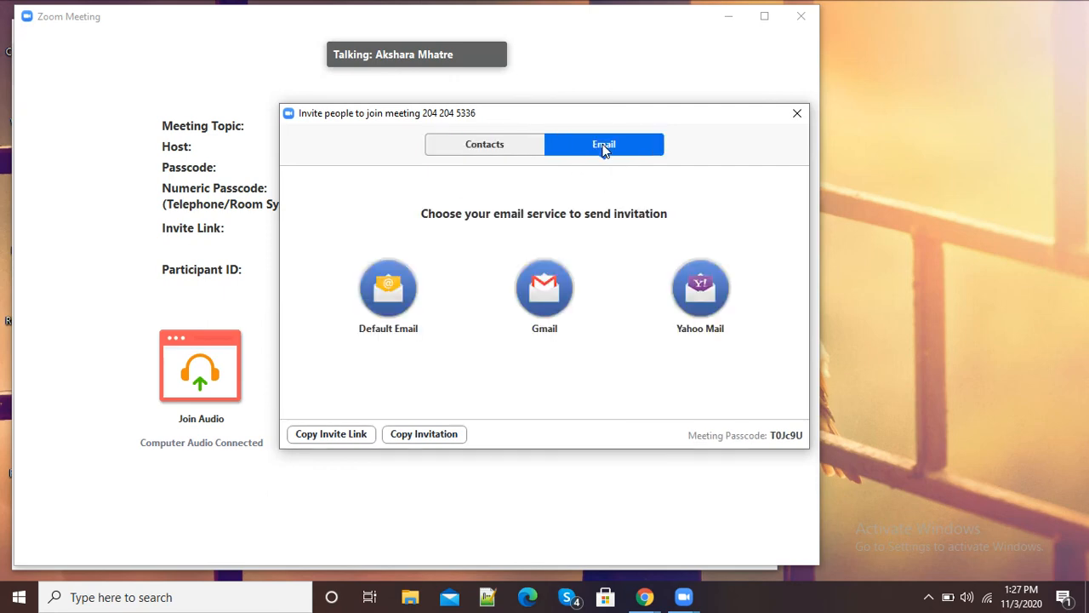
mouse_move(587, 308)
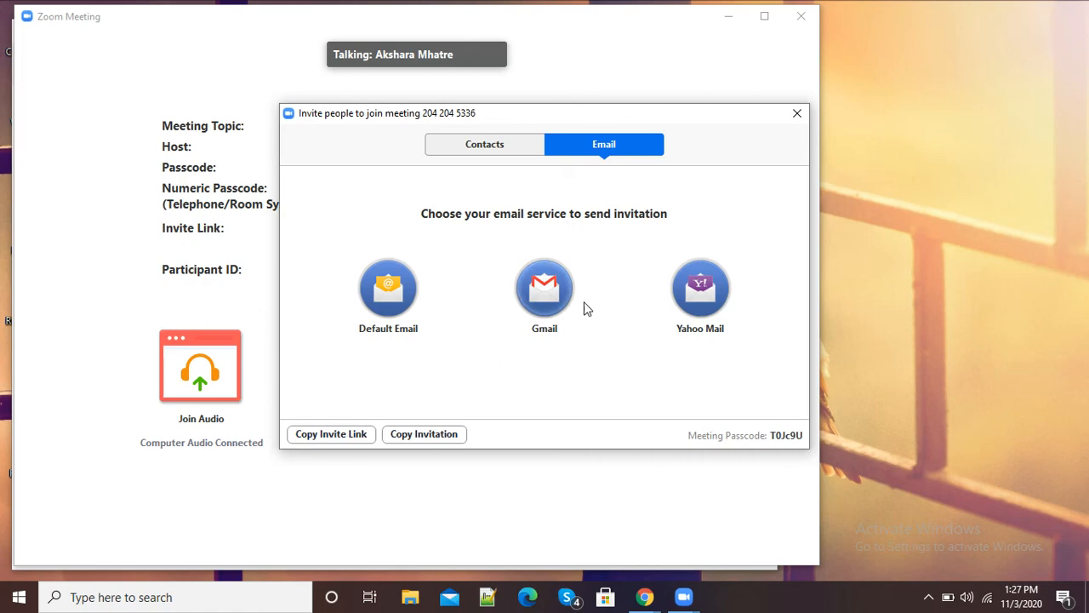
mouse_move(543, 293)
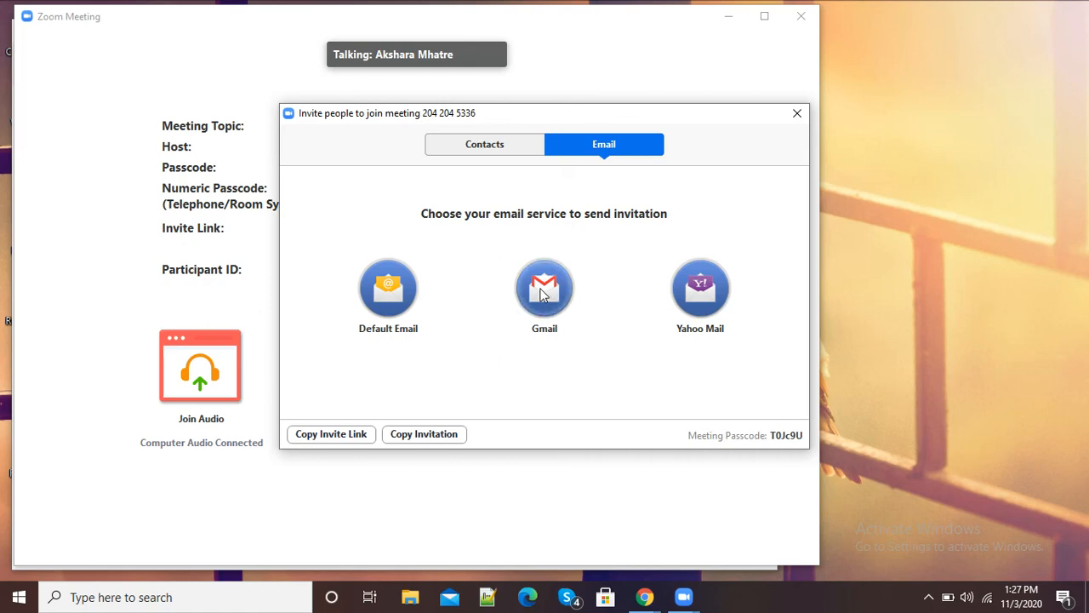
left_click(796, 113)
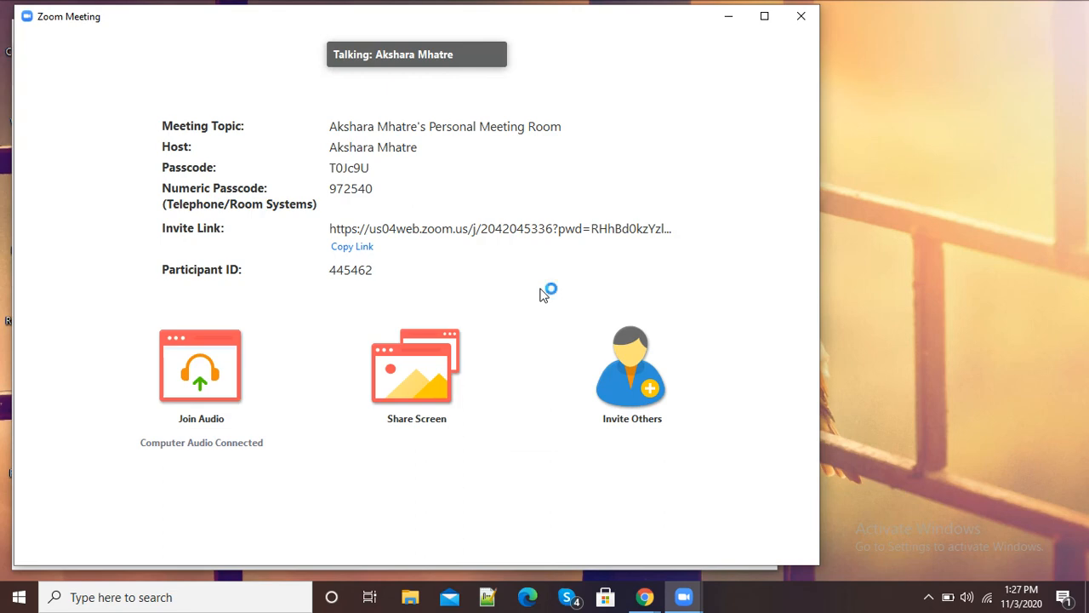
mouse_move(543, 295)
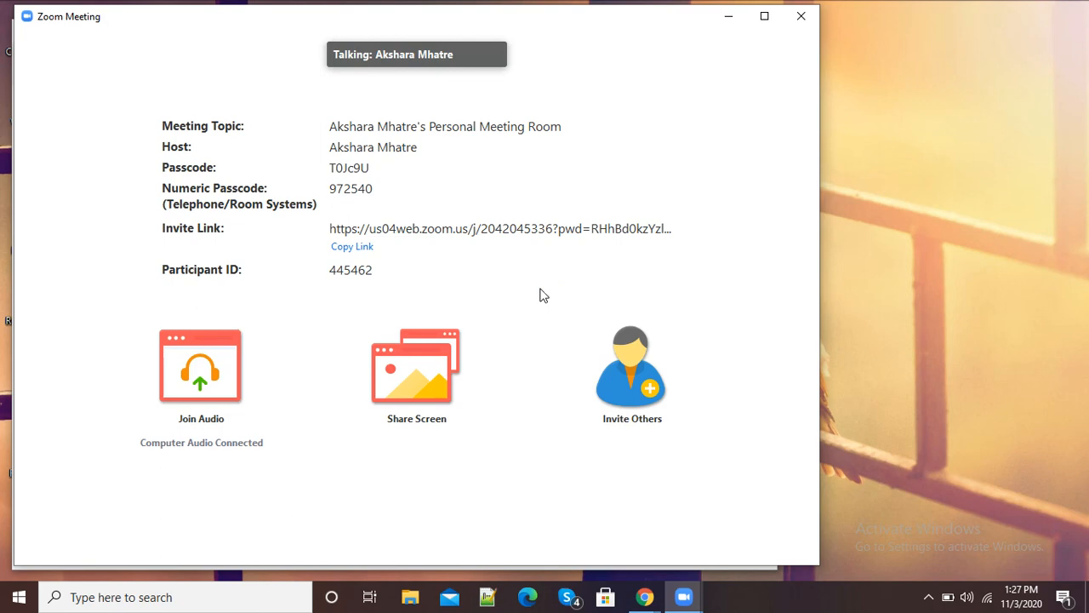